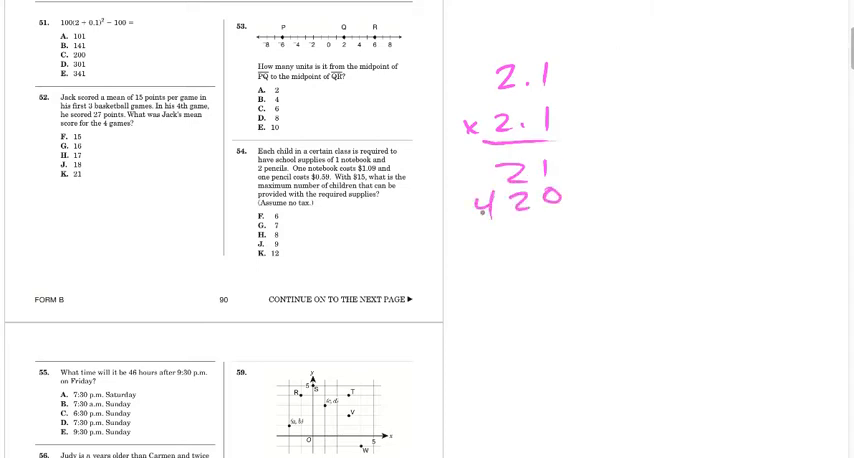
# Step: Write 2.1 × 2.1 = 4.41 beside question 51 in pink pen
pyautogui.write('4.41')
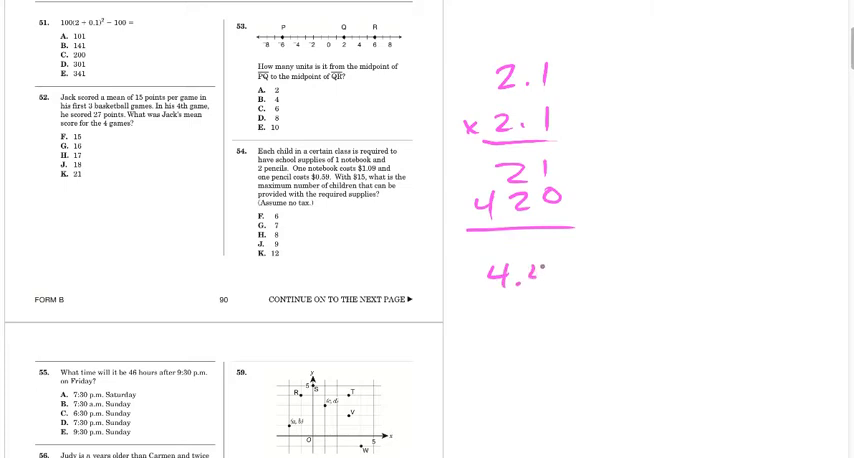
pyautogui.write('41')
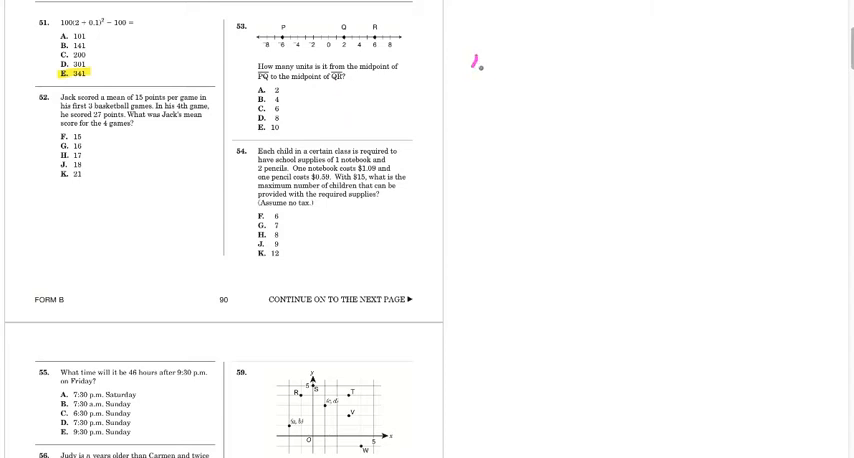
# Step: Handwrite (45 + 27)/4 = 18 in the margin beside question 52
pyautogui.write('45.')
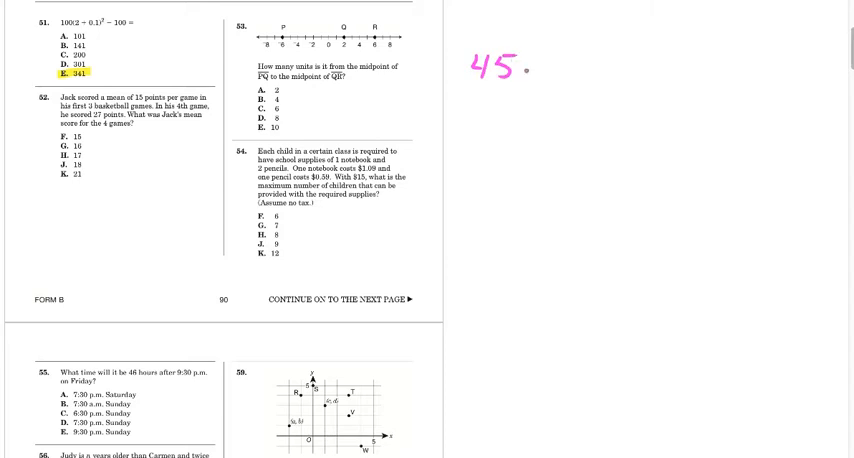
pyautogui.write('+ 27')
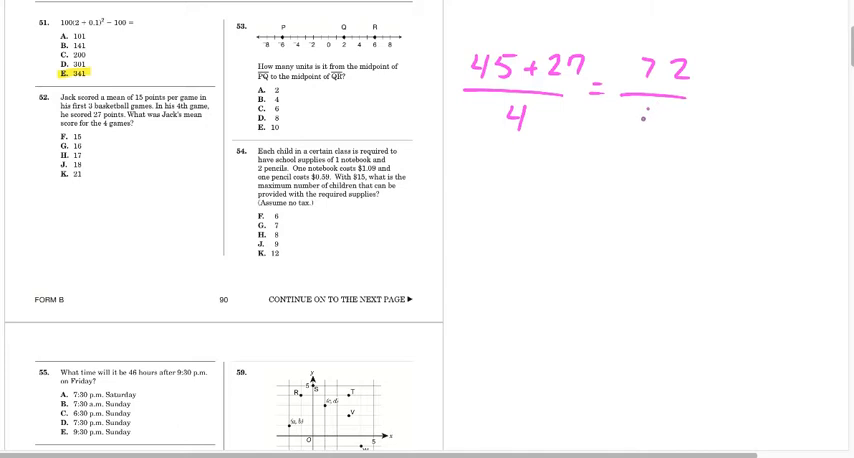
pyautogui.write('4')
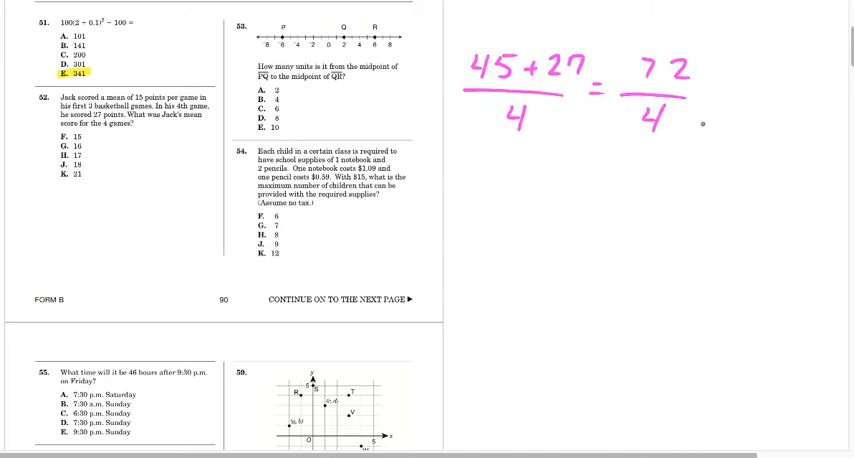
pyautogui.write('=18')
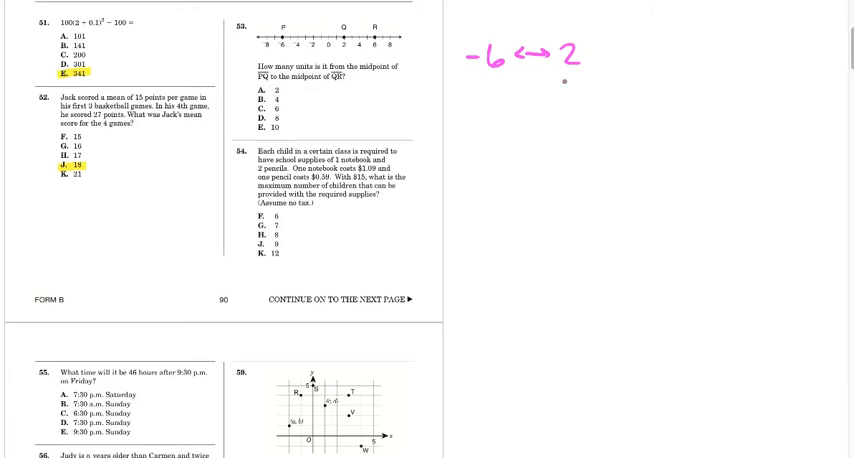
# Step: Pen −4/2 = −2 beside question 53 to find the midpoint
pyautogui.write('-4')
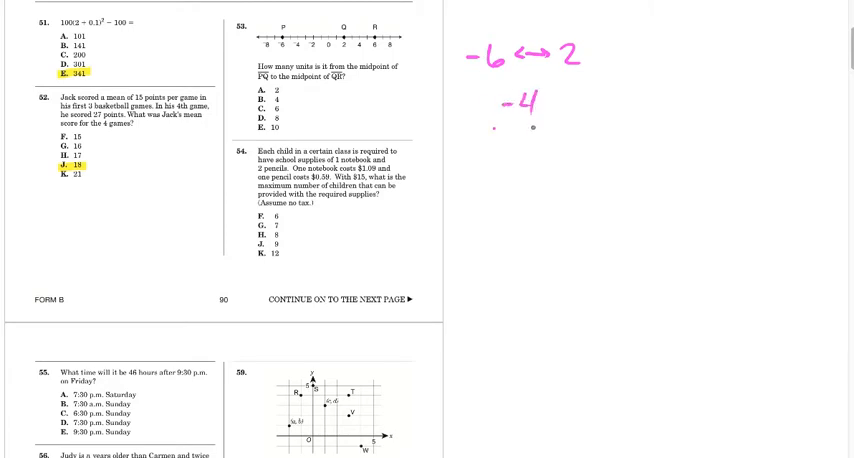
pyautogui.write('/2 = -2')
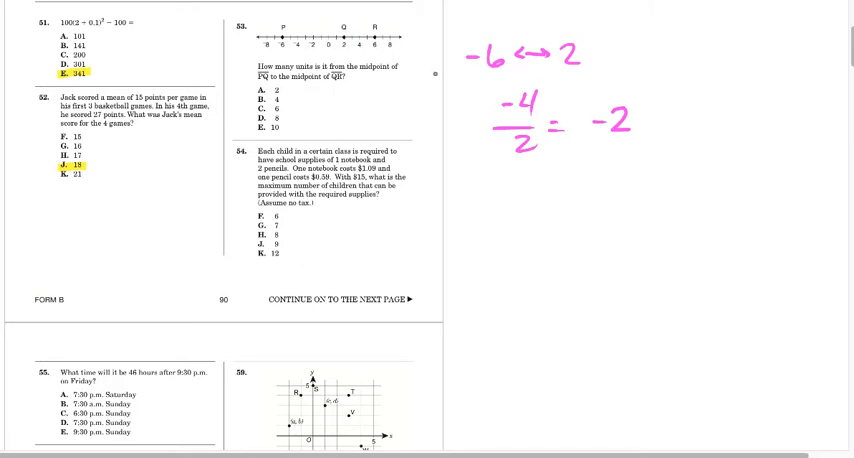
pyautogui.write('4')
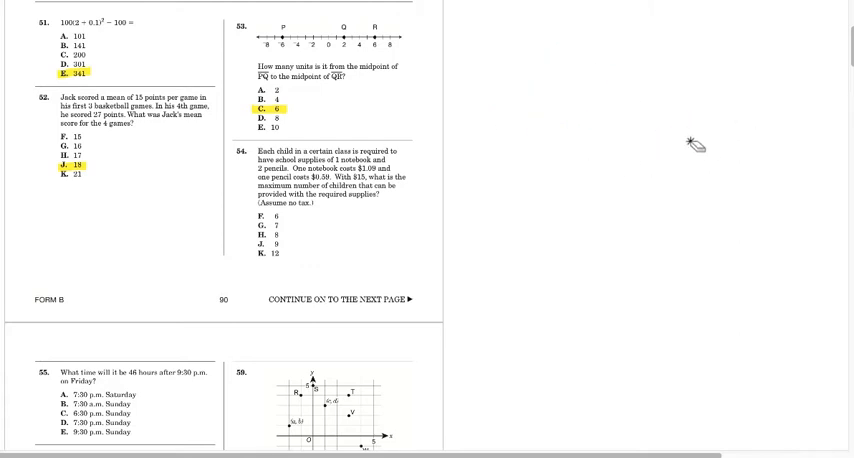
# Step: Write 1.09 + 0.59 + 0.59 = 2.27 and 15.89 for seven children beside question 54
pyautogui.scroll(-3)
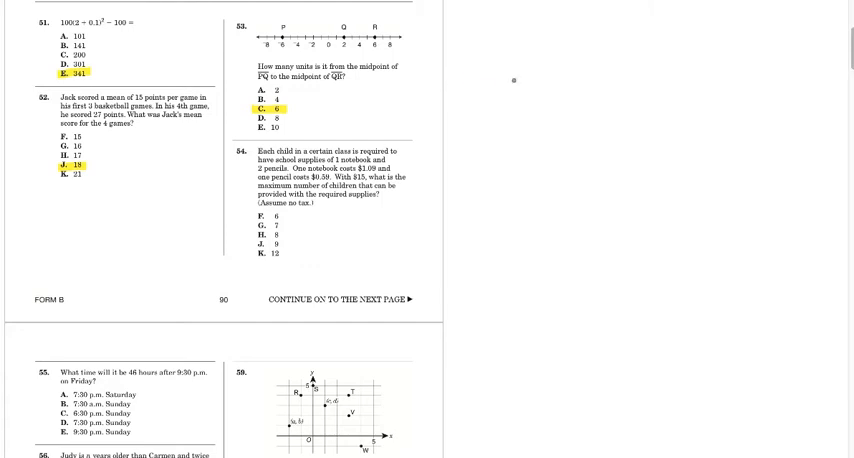
pyautogui.write('1,09')
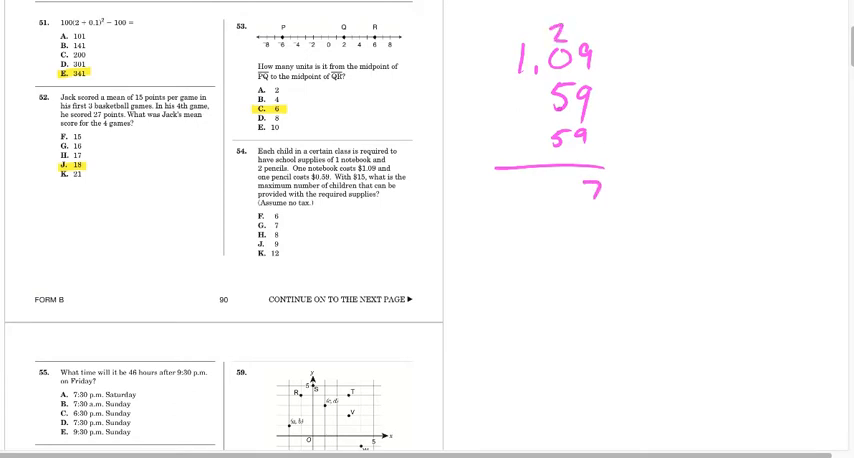
pyautogui.write('2.27')
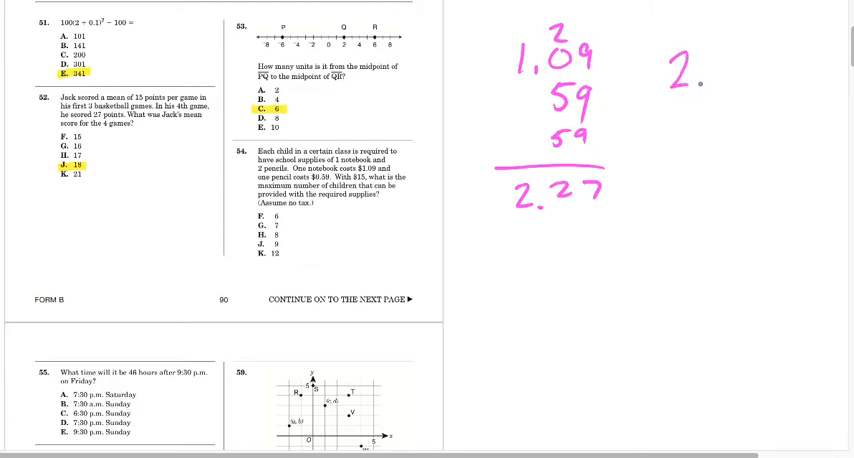
pyautogui.write('.27')
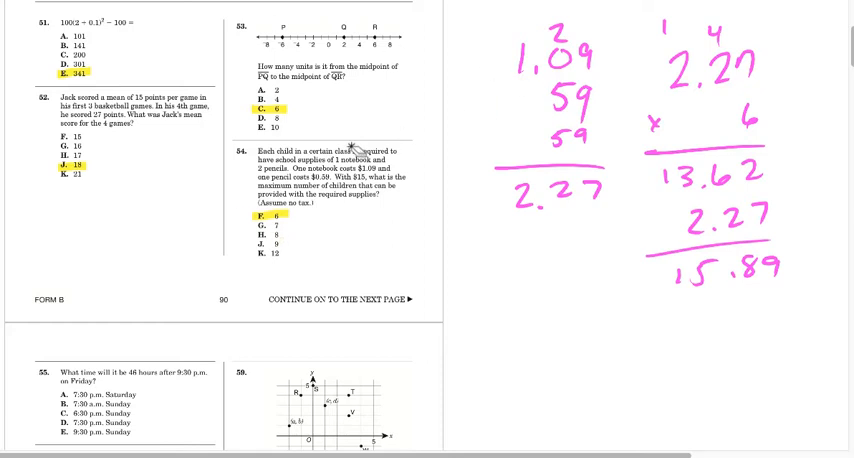
# Step: Scroll to question 55 and pen 48 = 2 days, Sun 9:30 PM − 2 = 7:30 PM
pyautogui.scroll(-3)
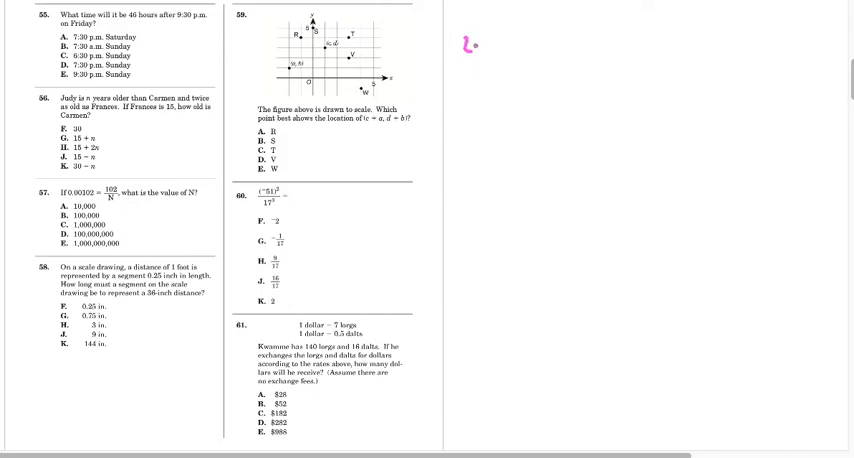
pyautogui.write('48 =')
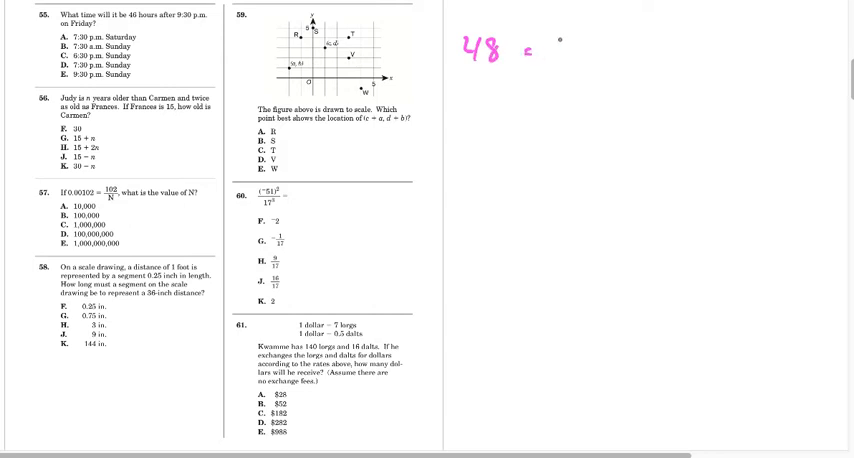
pyautogui.write('2 day')
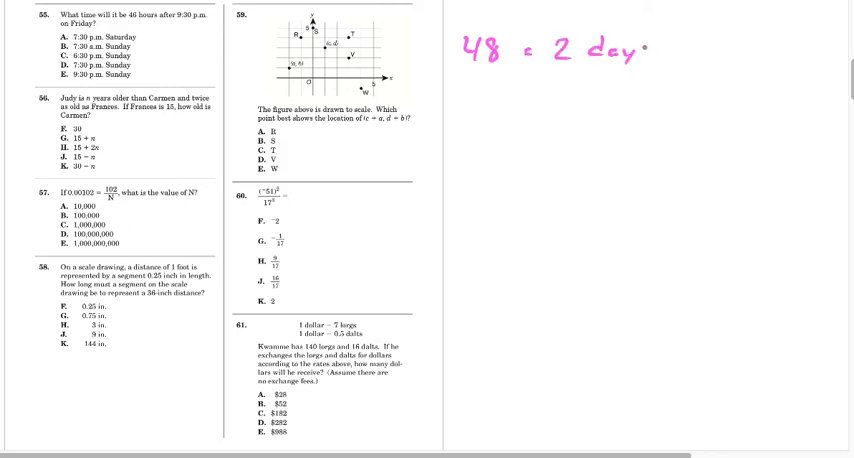
pyautogui.write('s')
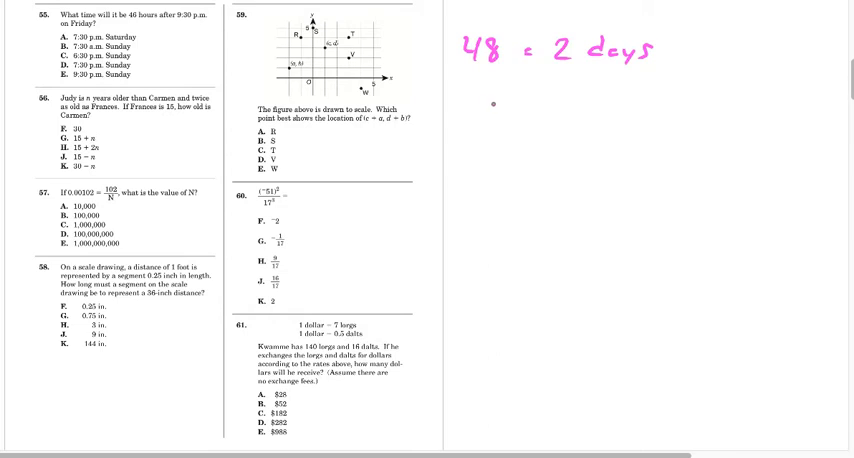
pyautogui.write('46 SUN 930 PM -2:00 7.')
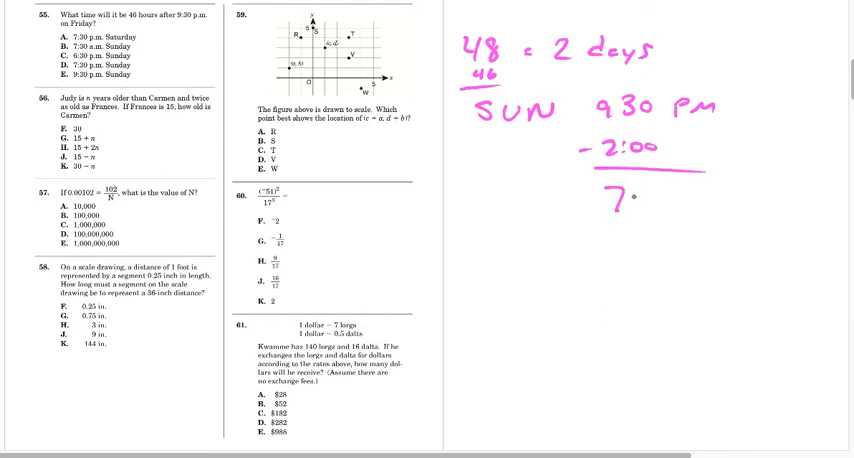
pyautogui.write('7:30 PM')
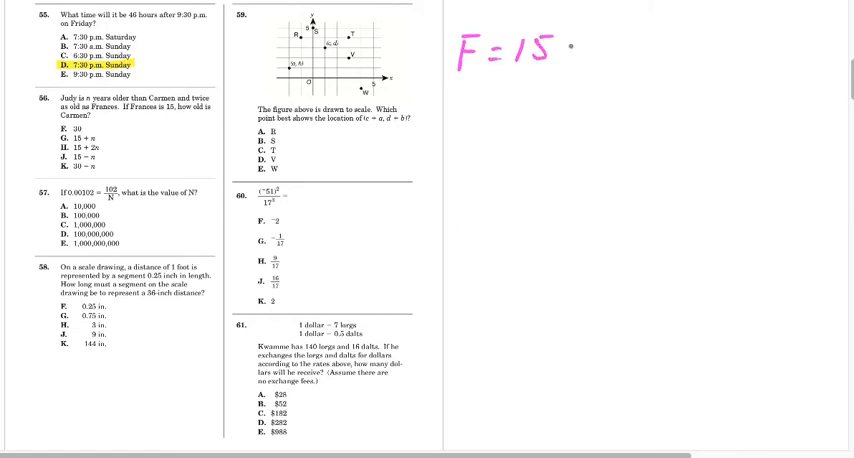
# Step: Pen F = 15, J = ? and 30 beside question 56
pyautogui.write('J = ?')
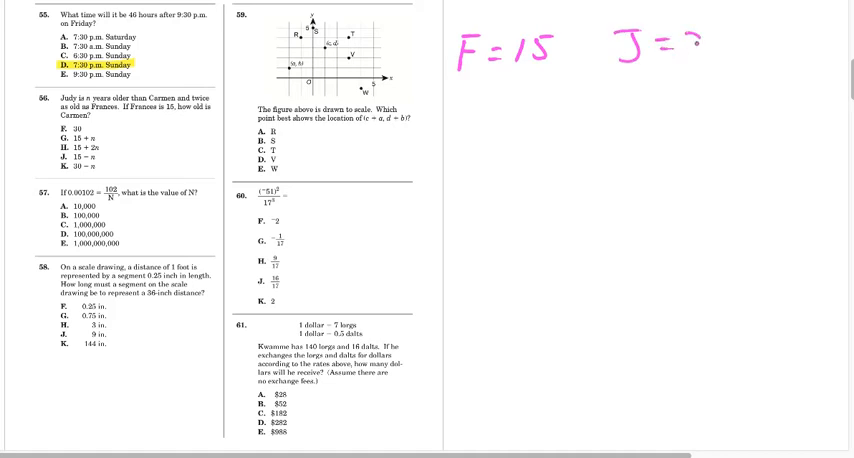
pyautogui.write('30')
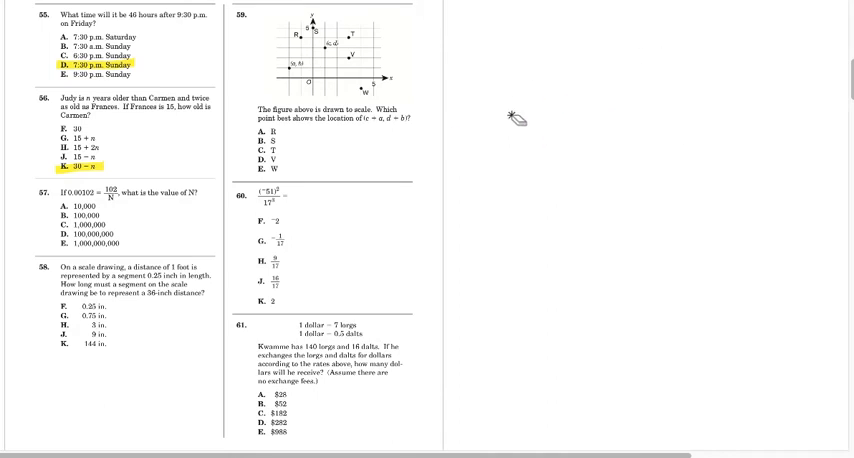
pyautogui.moveTo(120, 192)
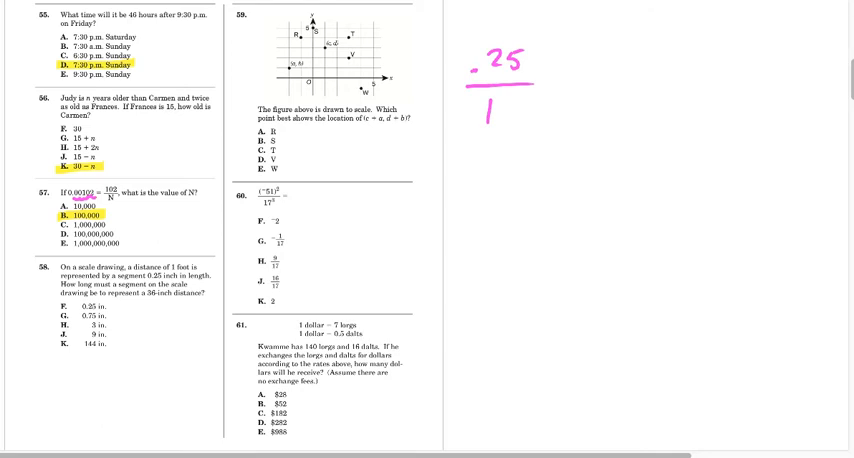
# Step: Pen the scale proportion .25/1 = x/3 = .75 beside question 58
pyautogui.write('S')
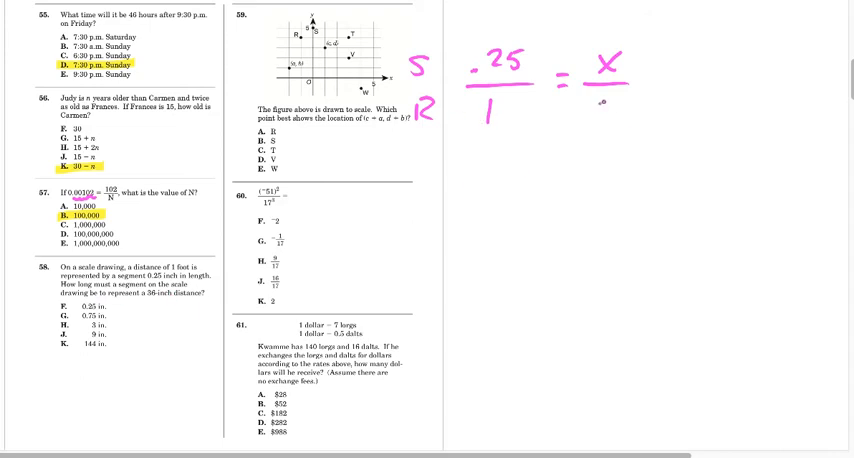
pyautogui.write('3')
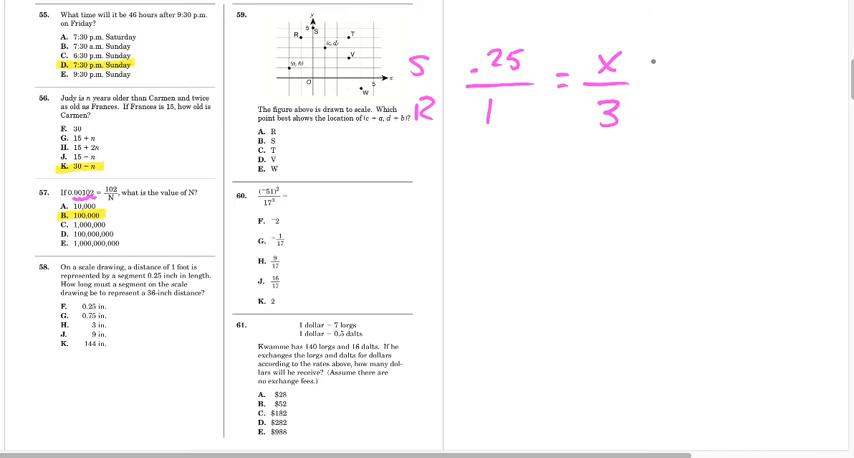
pyautogui.write('=.7')
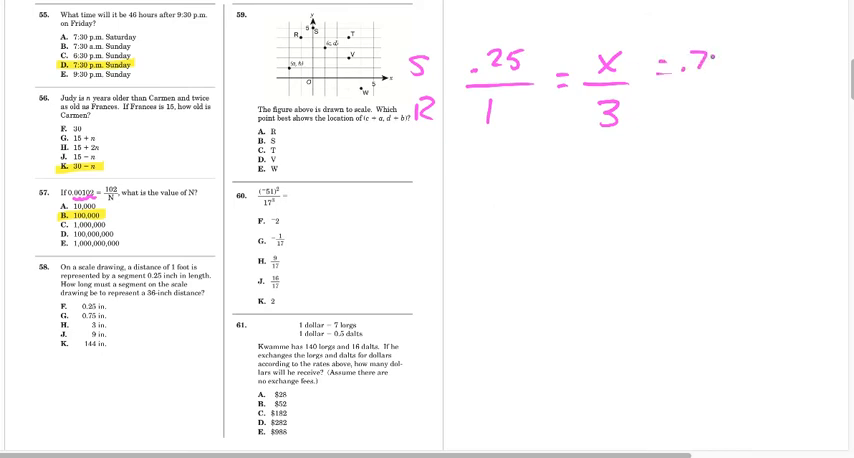
pyautogui.write('5')
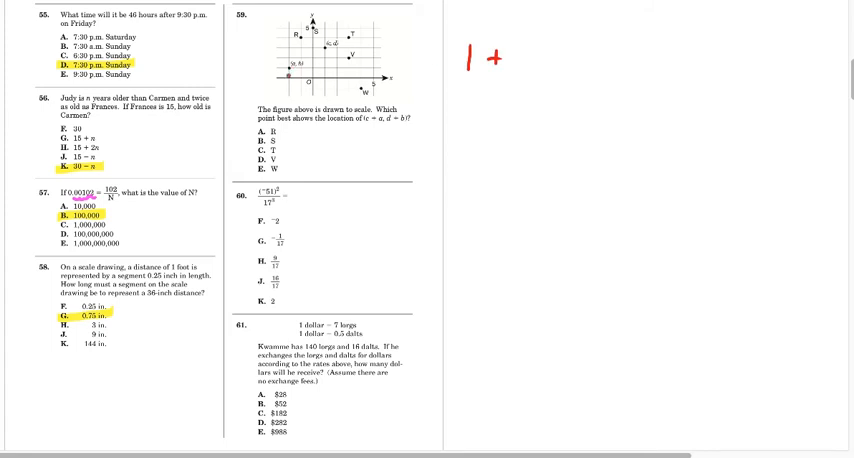
# Step: Pen 1 + −2 = −1 and start 3 for question 59's coordinates
pyautogui.write('-2')
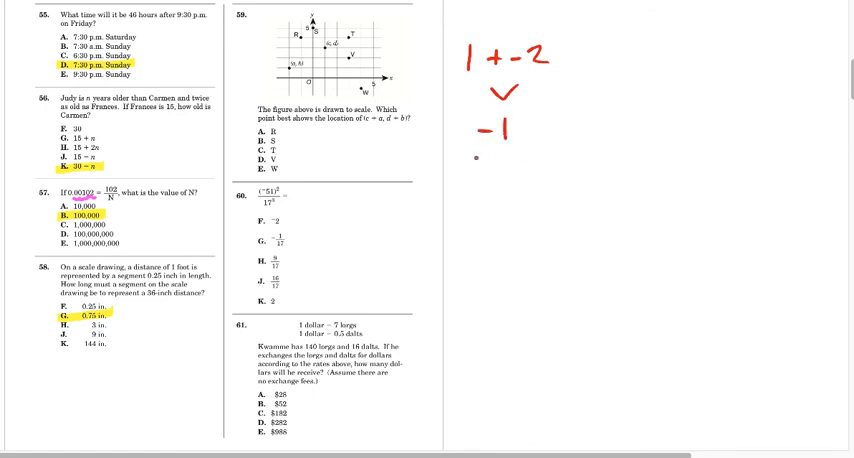
pyautogui.click(535, 135)
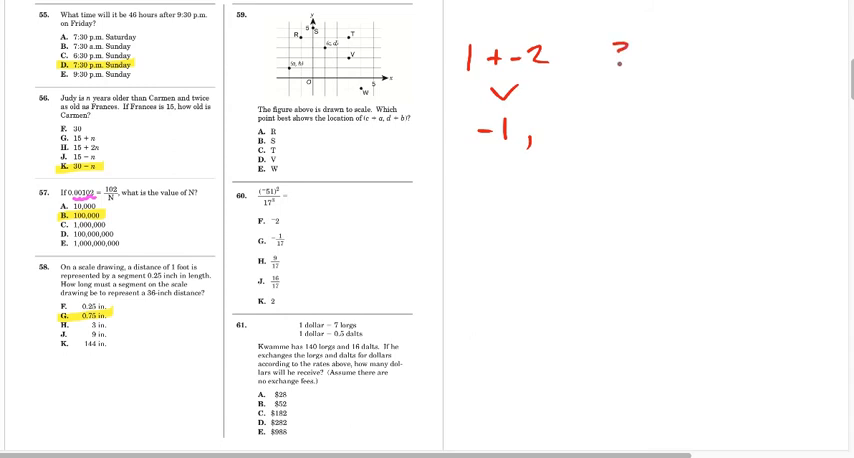
pyautogui.write('3,')
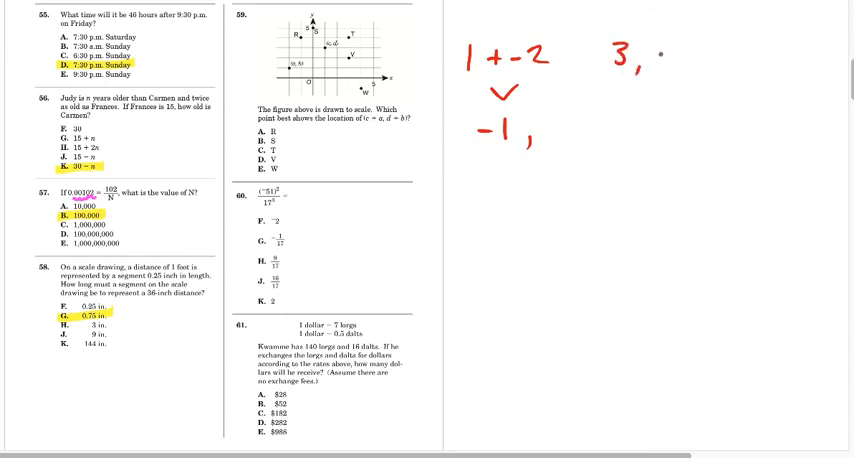